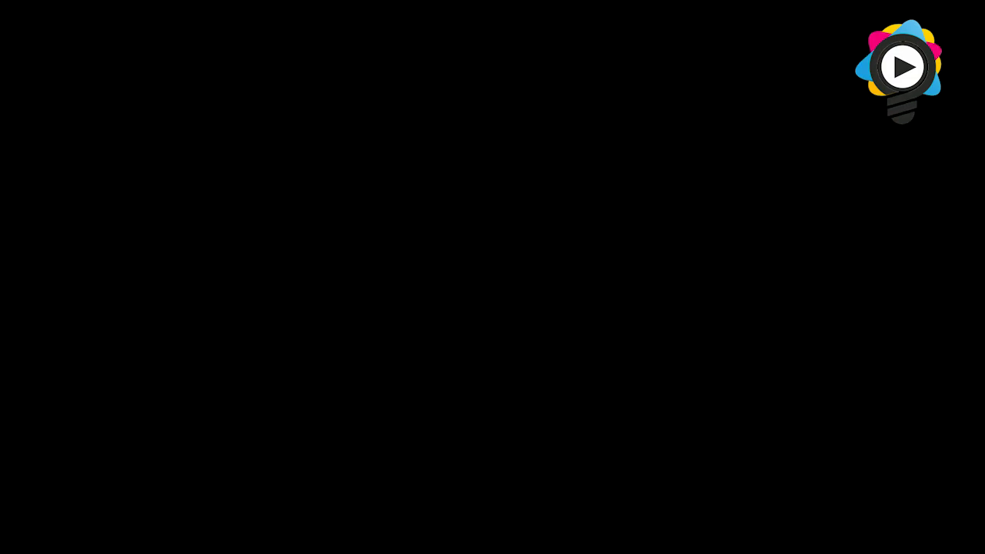
{"action": "left_click", "coordinate": [902, 67]}
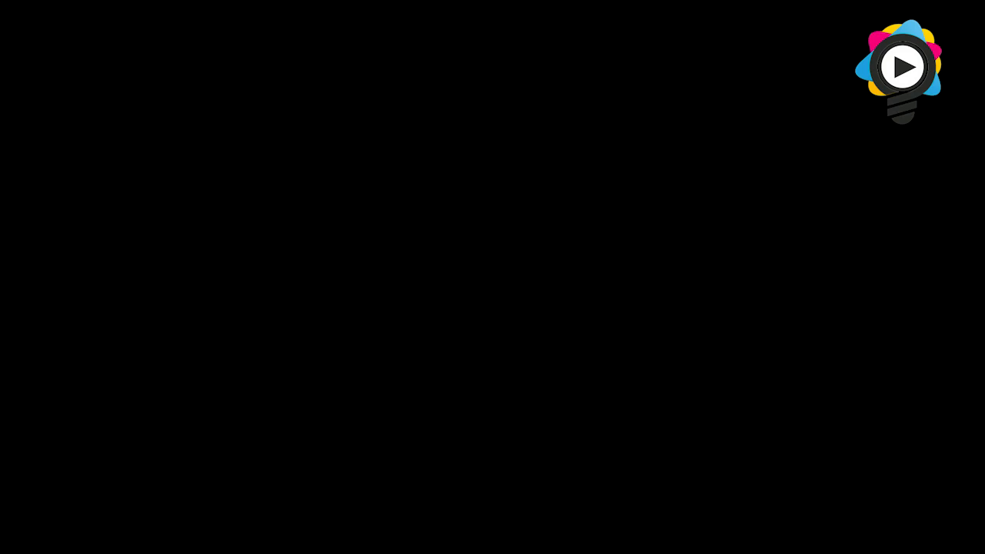
{"action": "left_click", "coordinate": [902, 65]}
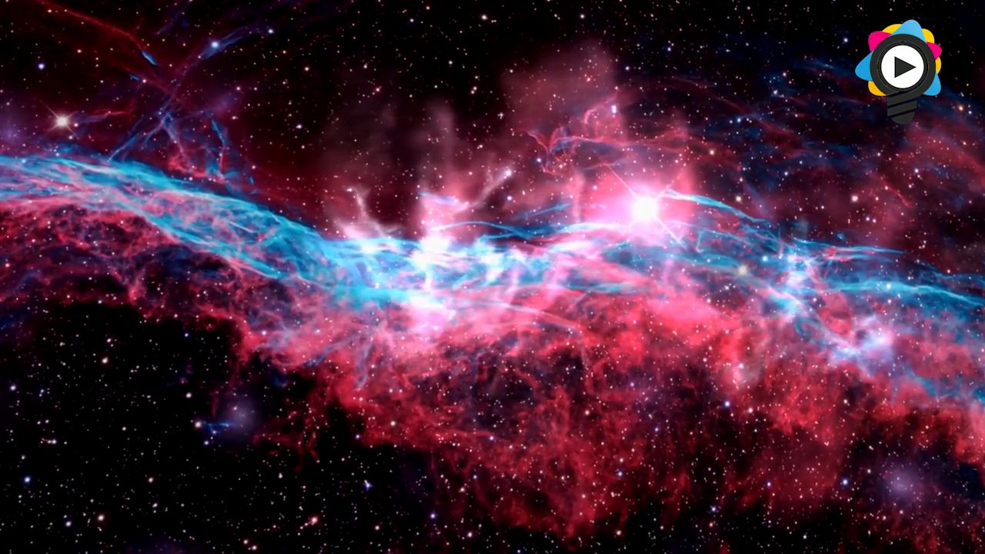